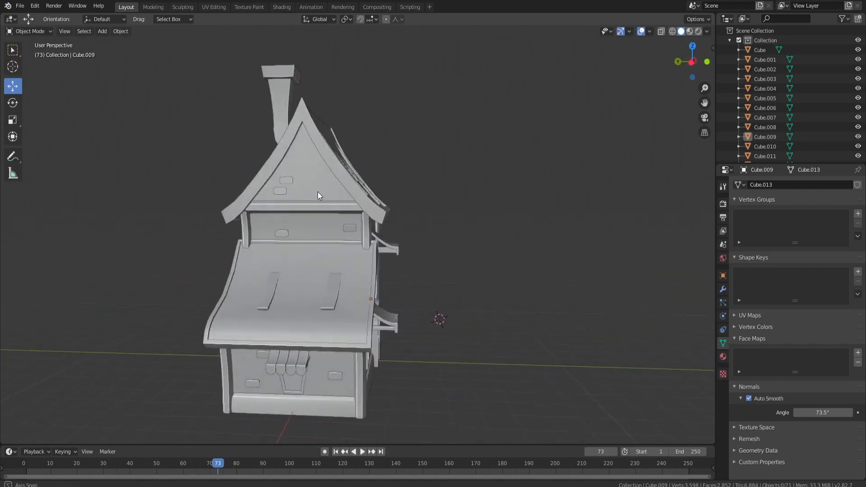
- Select the chimney object (Cube.057) of the house model
{"action": "left_click_drag", "start_coordinate": [318, 195], "coordinate": [246, 196]}
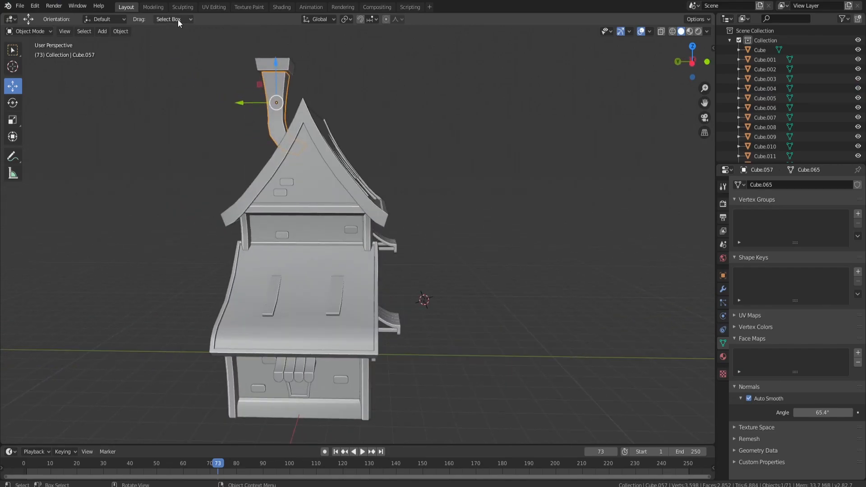
{"action": "left_click", "coordinate": [214, 6]}
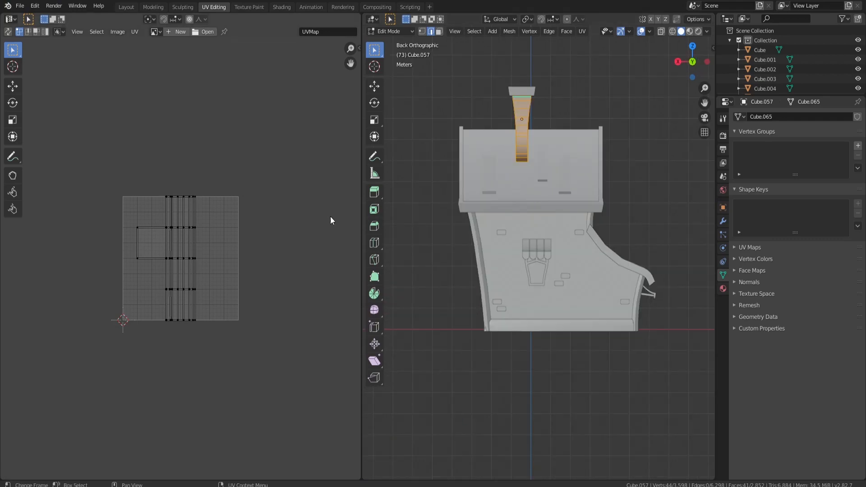
{"action": "mouse_move", "coordinate": [666, 159]}
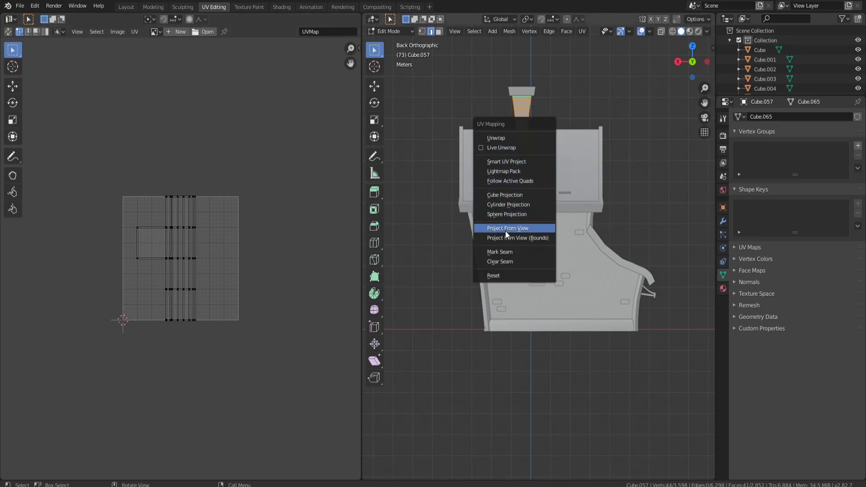
- Project the chimney UVs from view and shrink the island onto a dark grey cell of Color Grid.png
{"action": "left_click", "coordinate": [506, 228]}
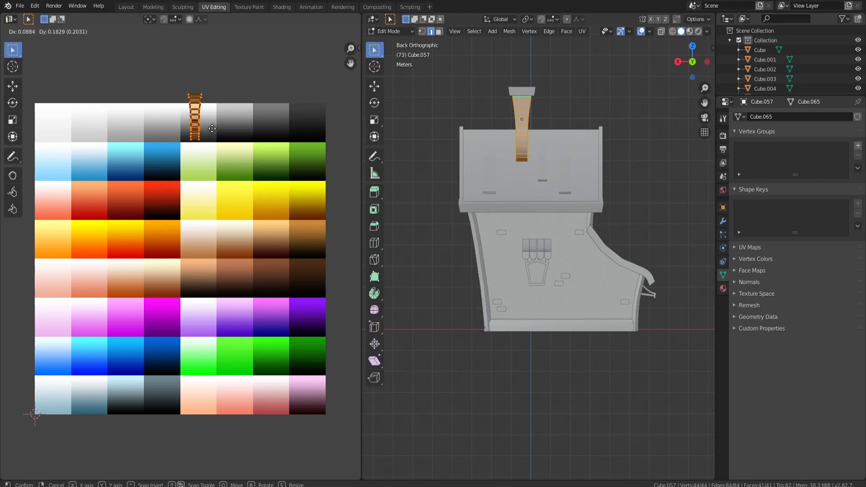
{"action": "mouse_move", "coordinate": [252, 135]}
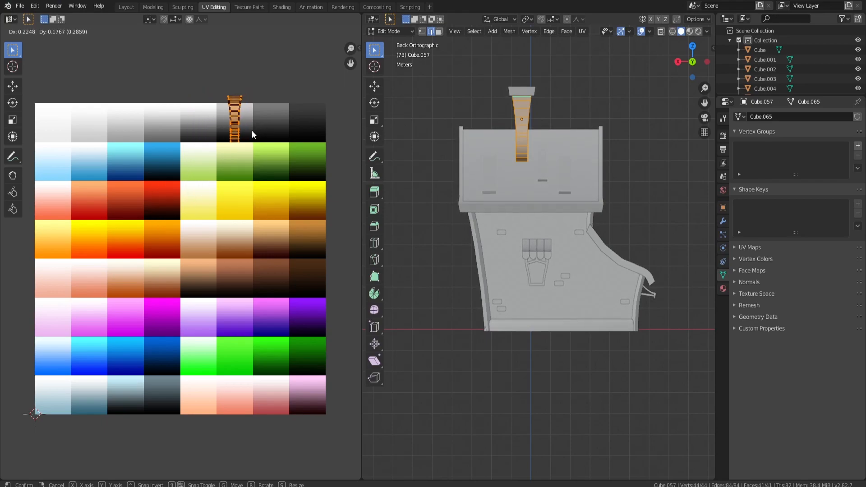
{"action": "left_click", "coordinate": [287, 118]}
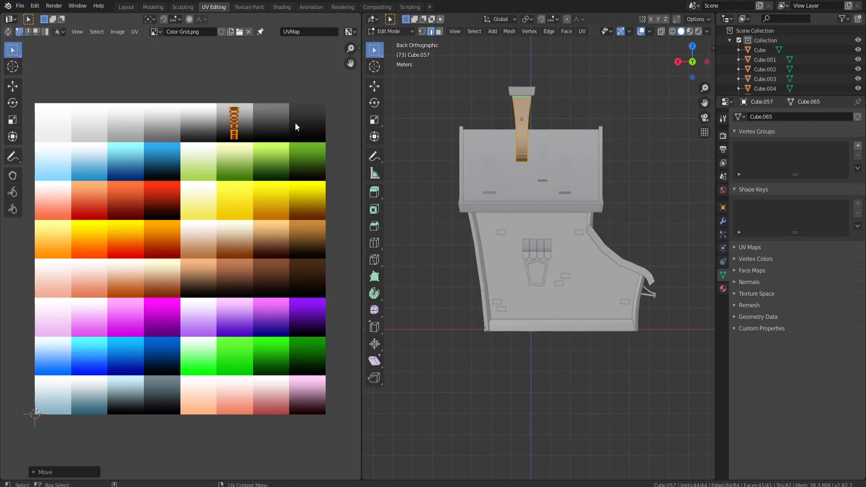
{"action": "key", "text": "s"}
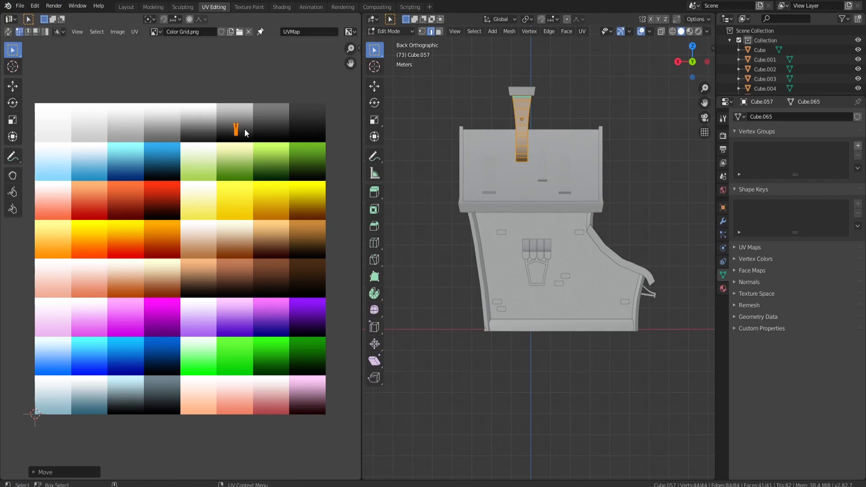
{"action": "mouse_move", "coordinate": [497, 133]}
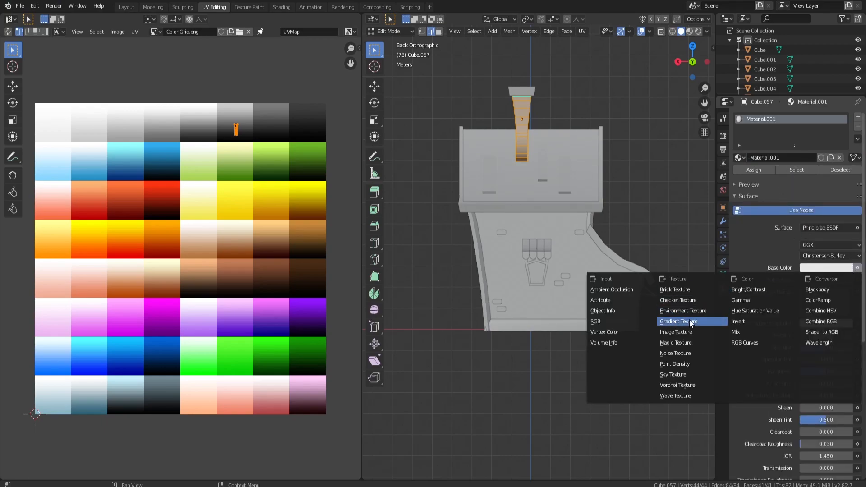
- Drive the chimney material's Base Color with Color Grid.png and switch to Material Preview, then select the chimney cap
{"action": "left_click", "coordinate": [675, 332]}
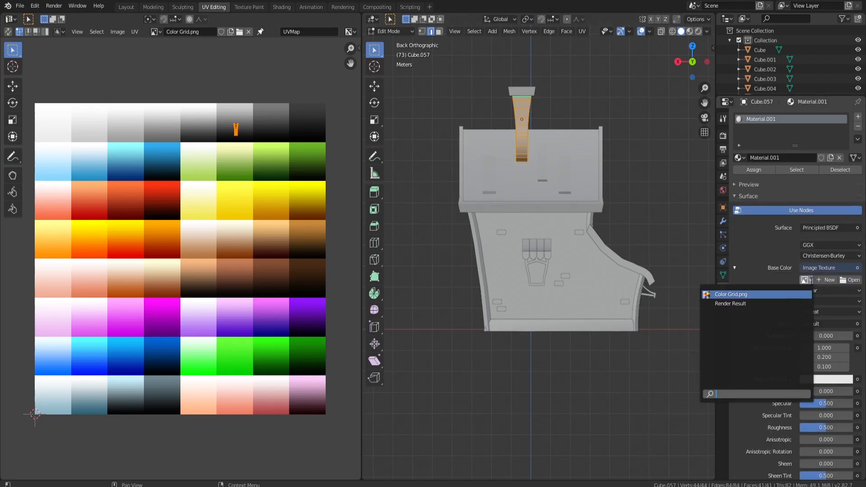
{"action": "left_click", "coordinate": [730, 294]}
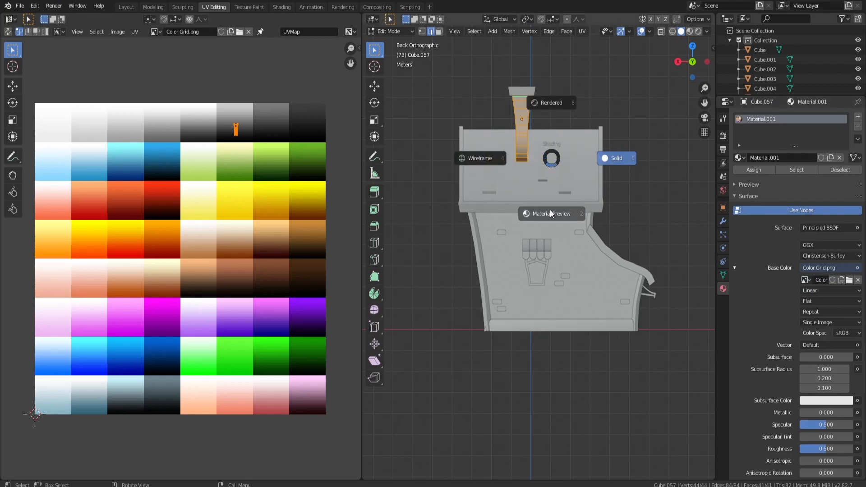
{"action": "left_click", "coordinate": [615, 158]}
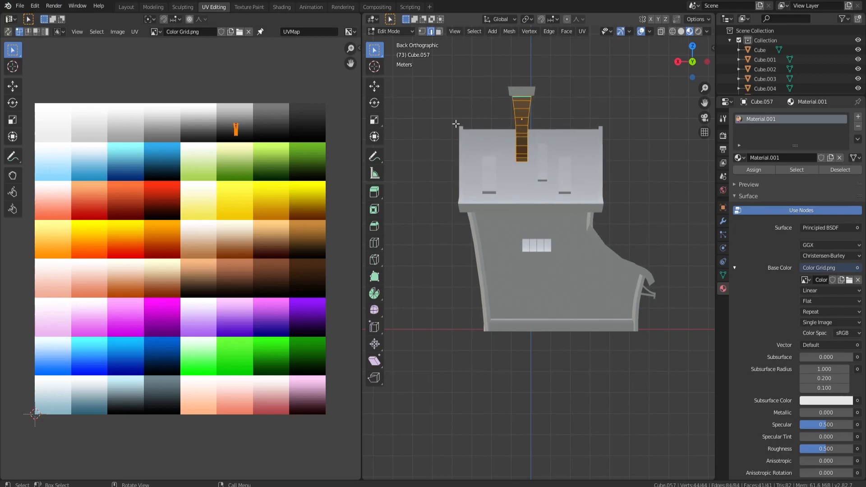
{"action": "left_click_drag", "start_coordinate": [235, 128], "coordinate": [198, 125]}
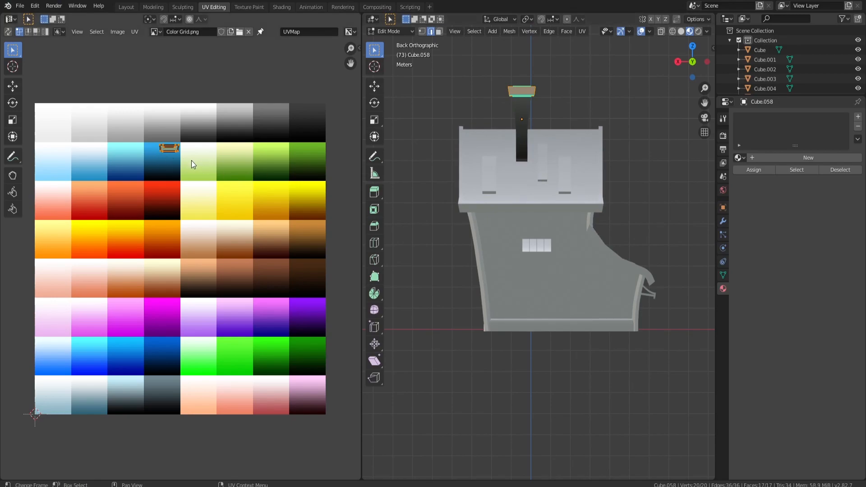
- Move the chimney cap's UVs onto a grey cell and create a new material for the cap
{"action": "left_click_drag", "start_coordinate": [170, 147], "coordinate": [200, 114]}
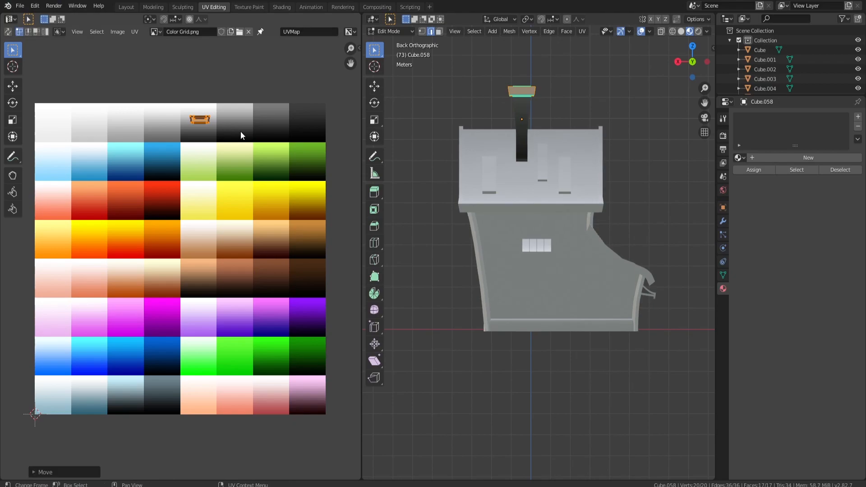
{"action": "left_click", "coordinate": [808, 157]}
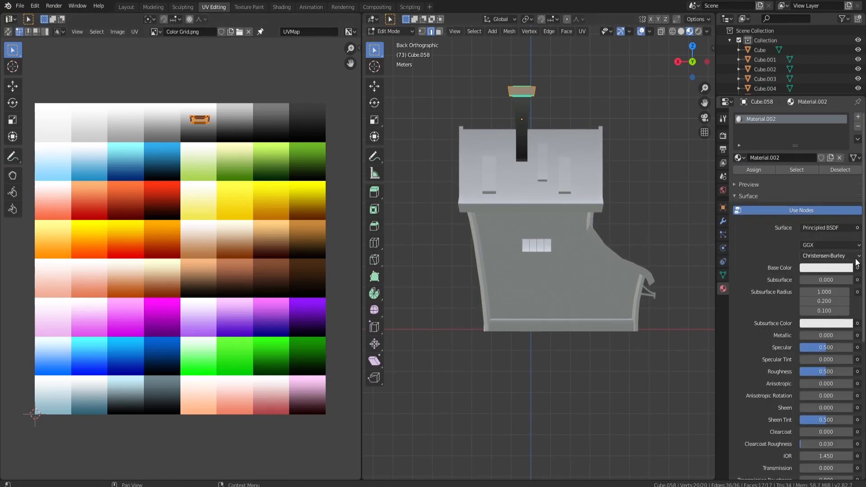
{"action": "left_click", "coordinate": [826, 268]}
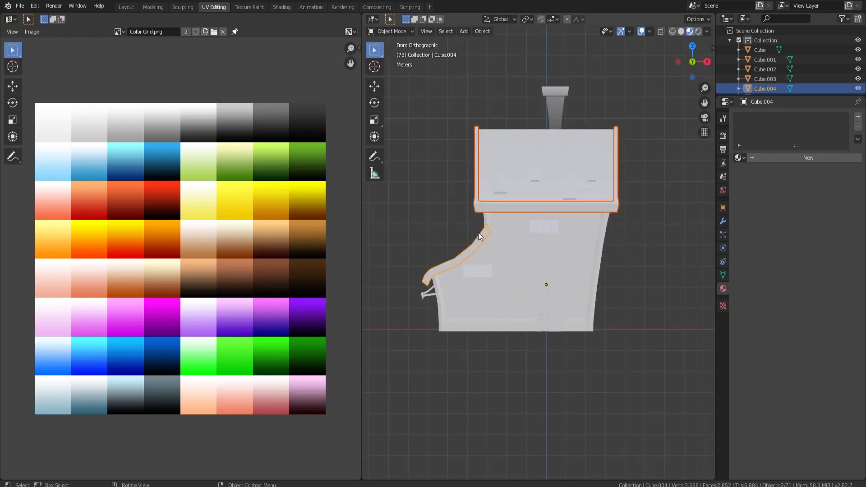
{"action": "mouse_move", "coordinate": [466, 215]}
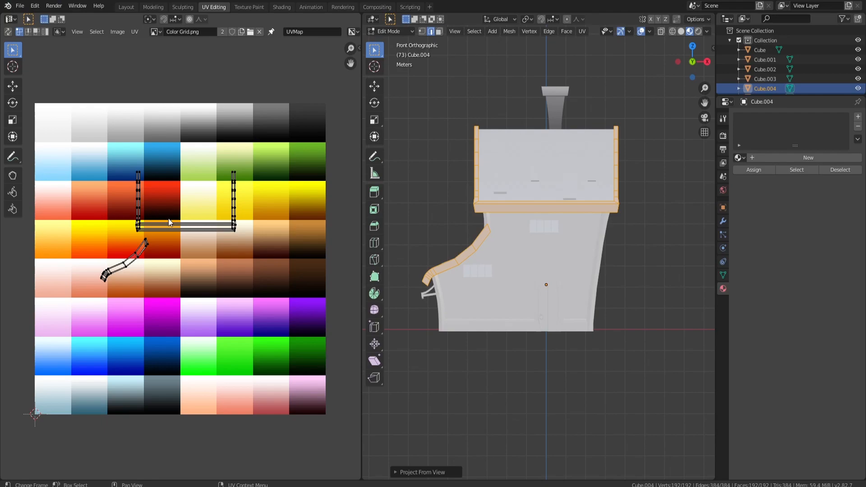
- Arrange and shrink the trim piece's UV islands onto a grey cell and add a new material
{"action": "scroll", "scroll_direction": "up", "scroll_amount": 3}
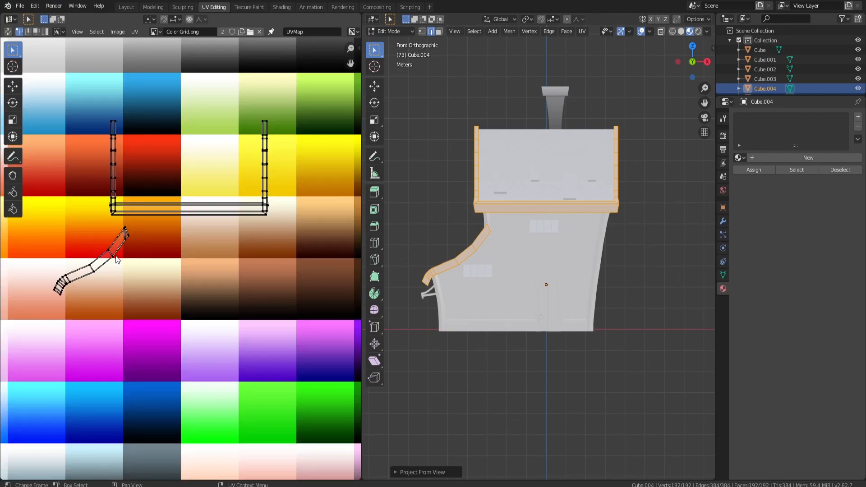
{"action": "left_click", "coordinate": [114, 260]}
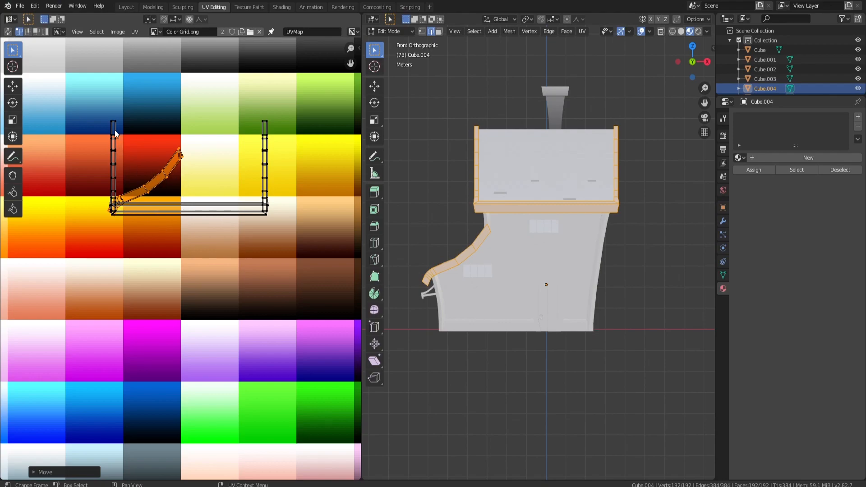
{"action": "mouse_move", "coordinate": [210, 203]}
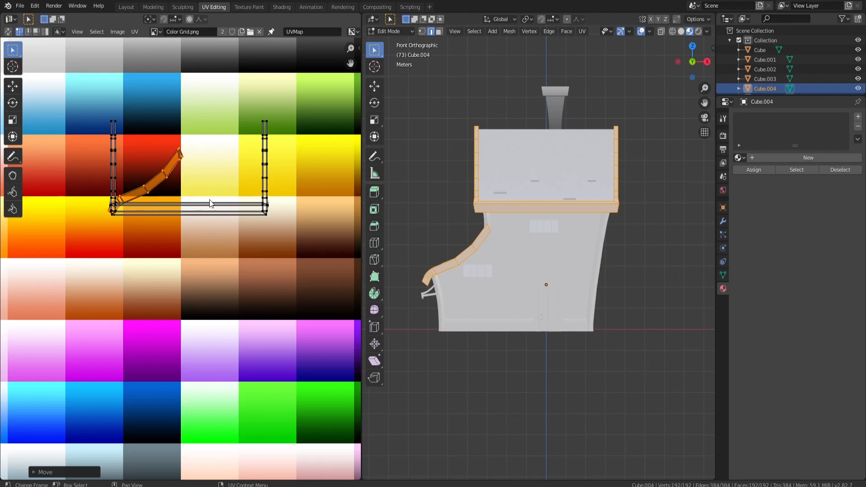
{"action": "key", "text": "s"}
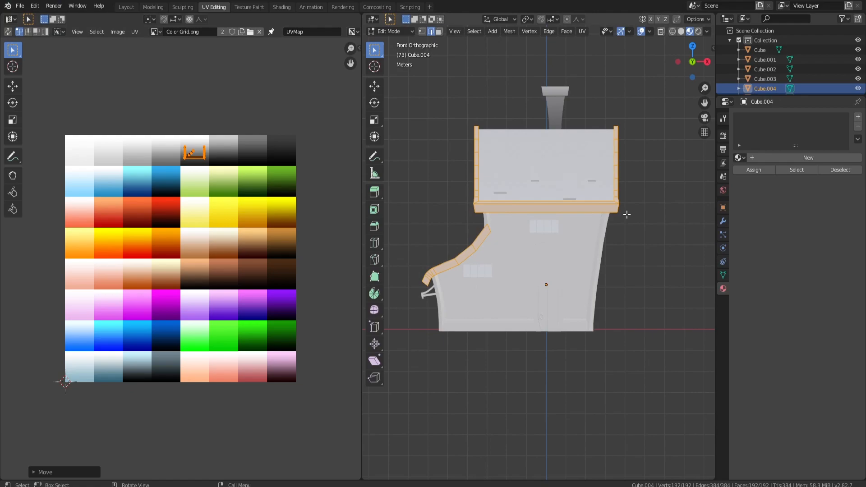
{"action": "left_click", "coordinate": [808, 157]}
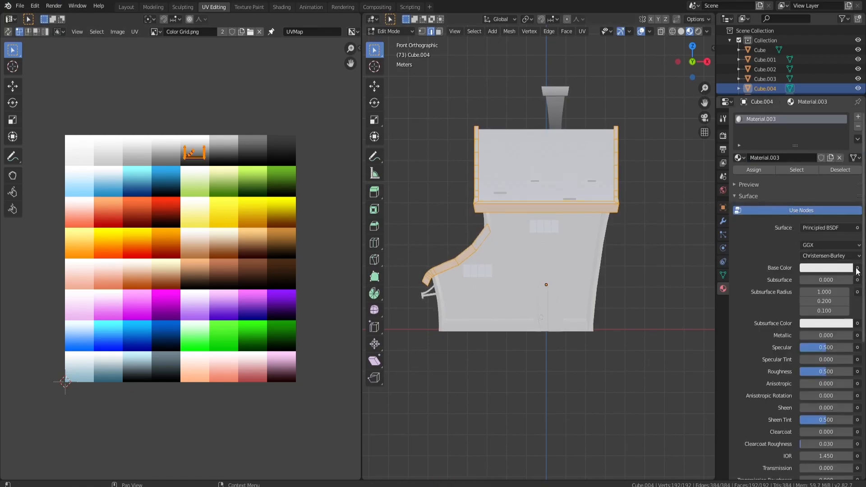
{"action": "left_click", "coordinate": [859, 270]}
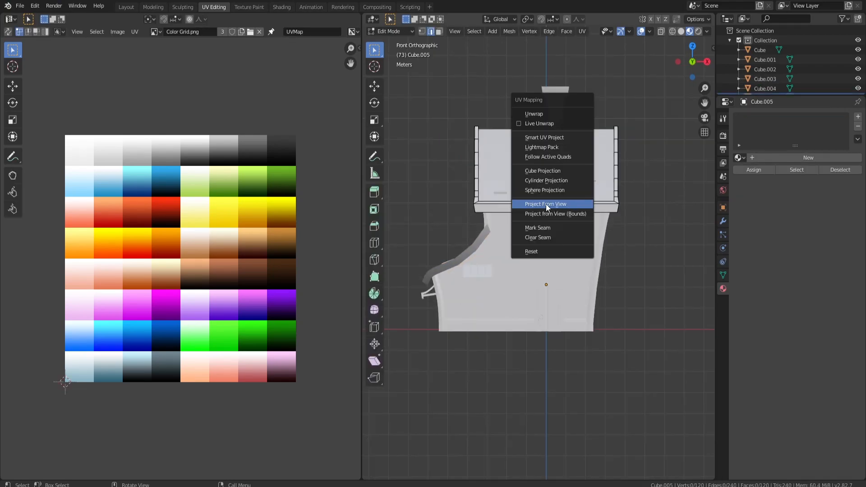
- Project Cube.005's UVs from the front view and set its material's Base Color to an image texture
{"action": "left_click", "coordinate": [545, 204]}
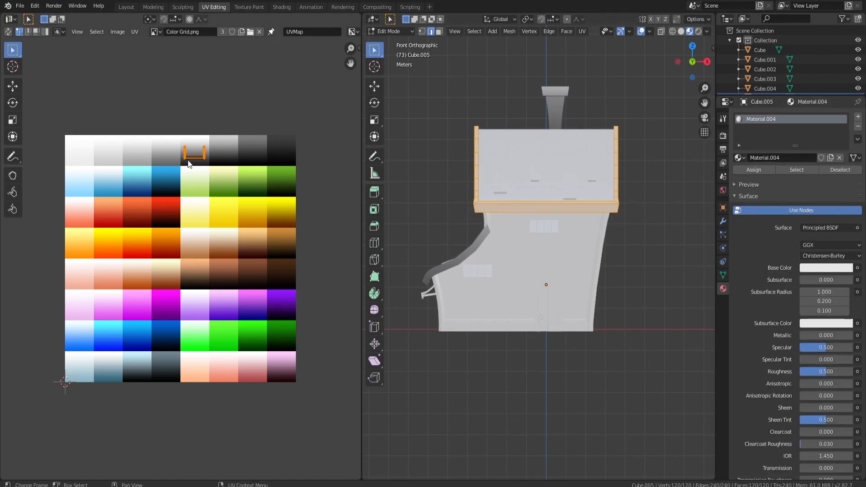
{"action": "mouse_move", "coordinate": [591, 235]}
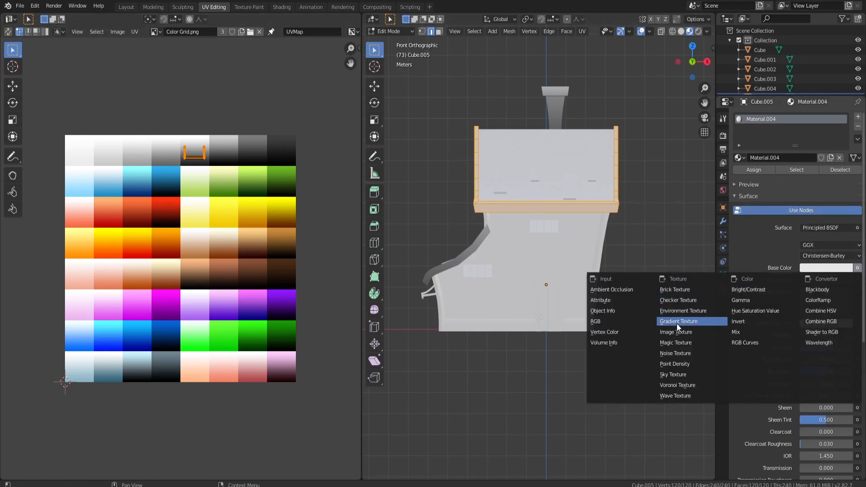
{"action": "left_click", "coordinate": [675, 332]}
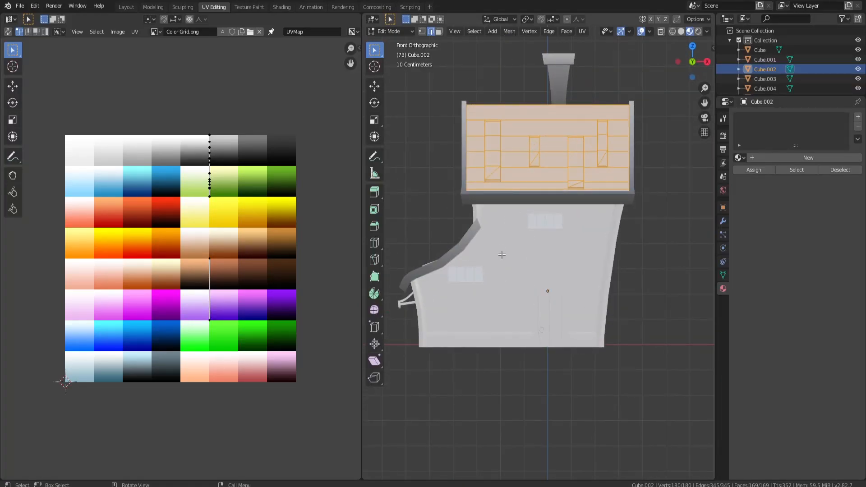
- Project the roof UVs from the front view and shrink them onto a purple cell
{"action": "left_click", "coordinate": [581, 31]}
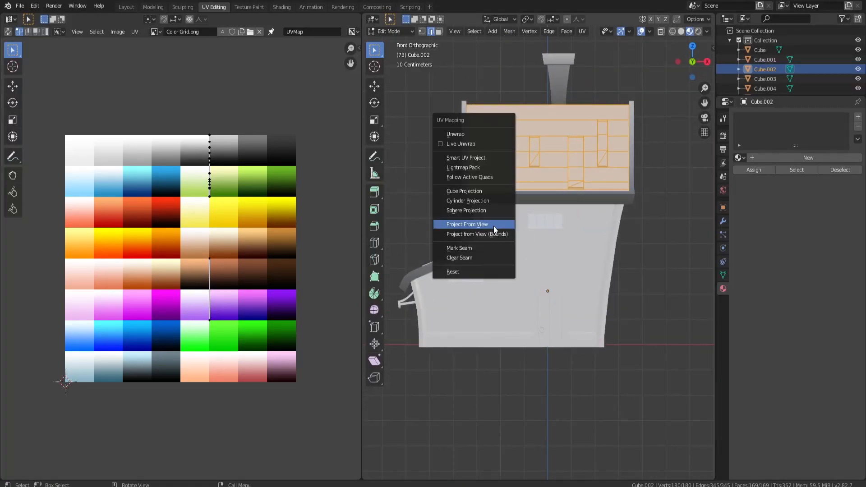
{"action": "left_click", "coordinate": [467, 224]}
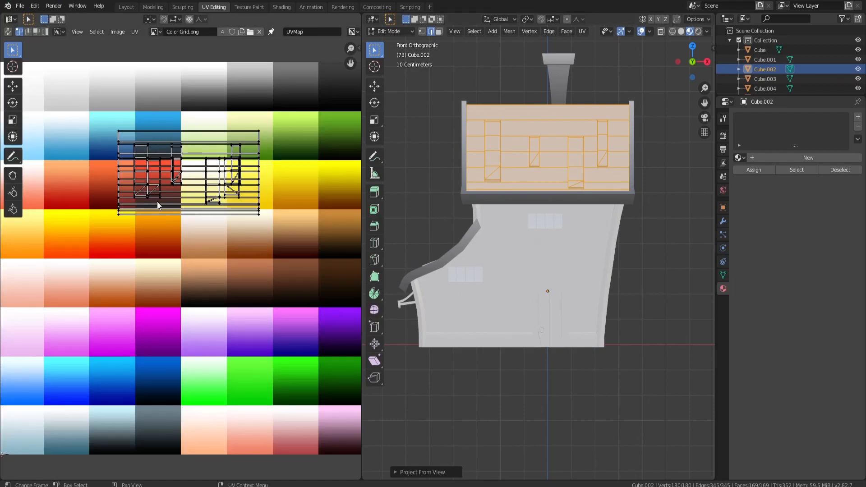
{"action": "key", "text": "s"}
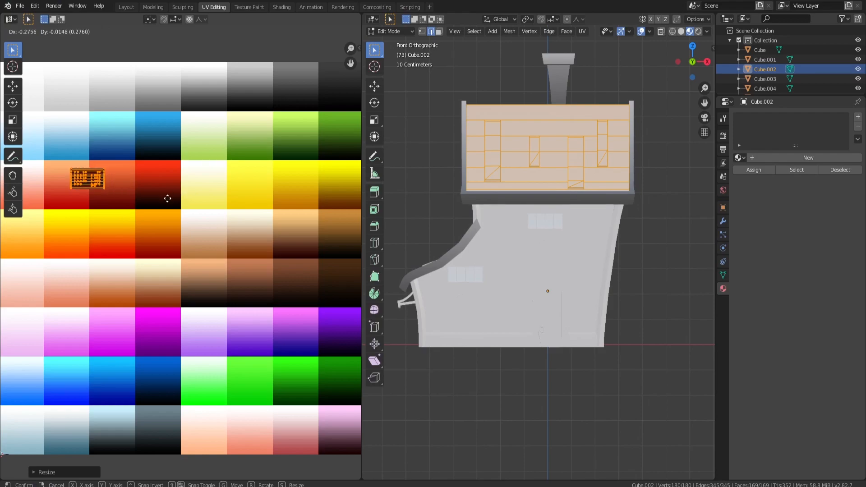
{"action": "mouse_move", "coordinate": [196, 323]}
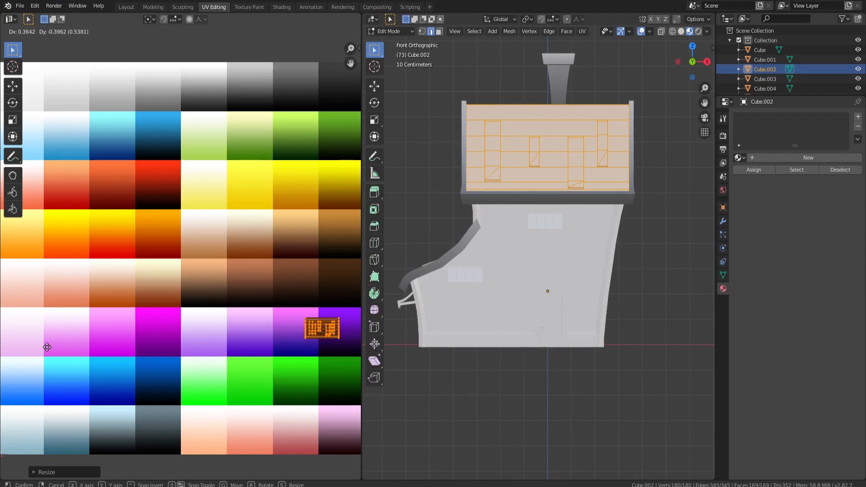
{"action": "mouse_move", "coordinate": [63, 341]}
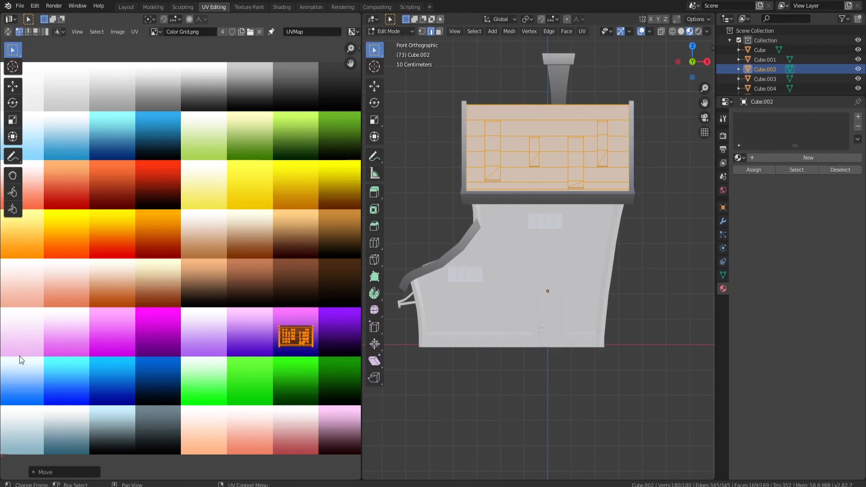
- Create a roof material with Base Color driven by the Color Grid.png image texture
{"action": "left_click", "coordinate": [808, 157]}
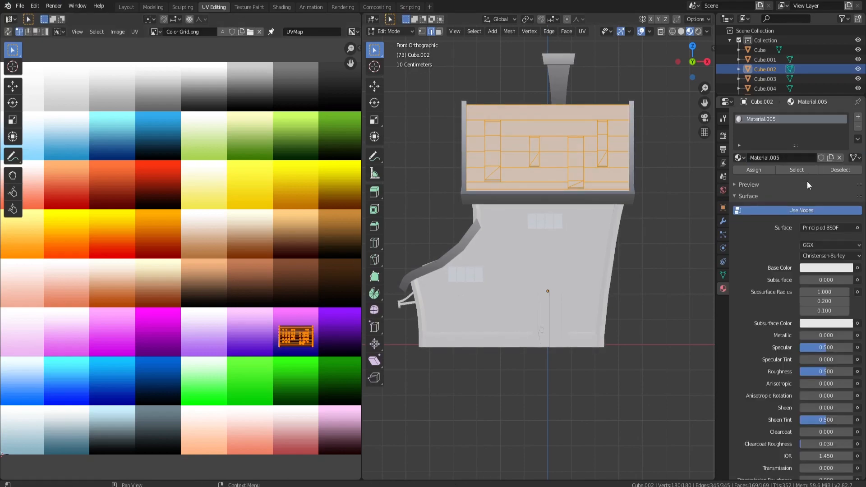
{"action": "left_click", "coordinate": [858, 268]}
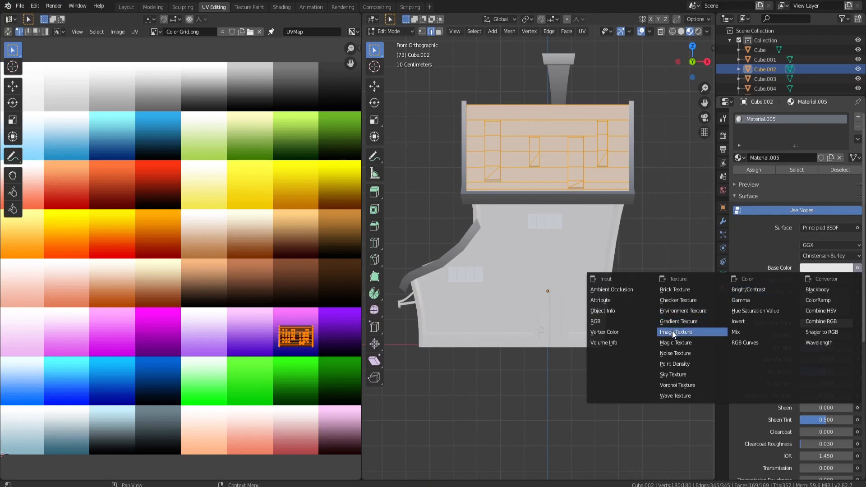
{"action": "left_click", "coordinate": [674, 332]}
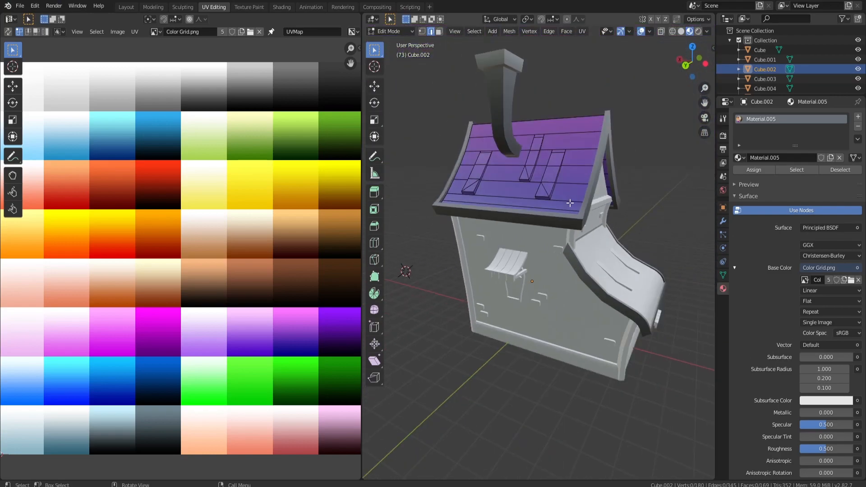
{"action": "mouse_move", "coordinate": [536, 190]}
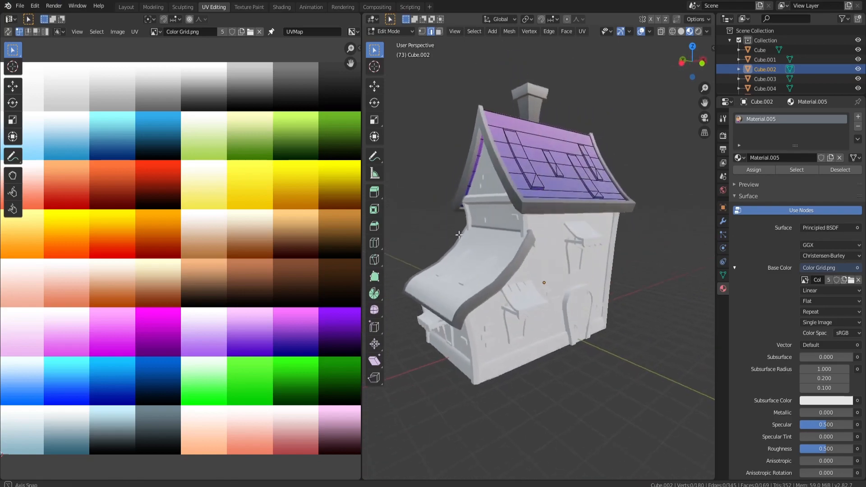
- Leave roof editing and select the door and window trim pieces together
{"action": "key", "text": "Tab"}
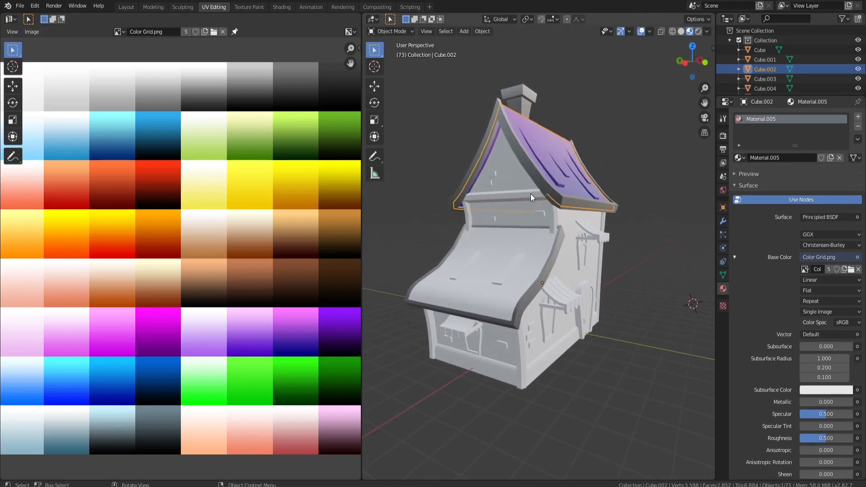
{"action": "left_click", "coordinate": [505, 213]}
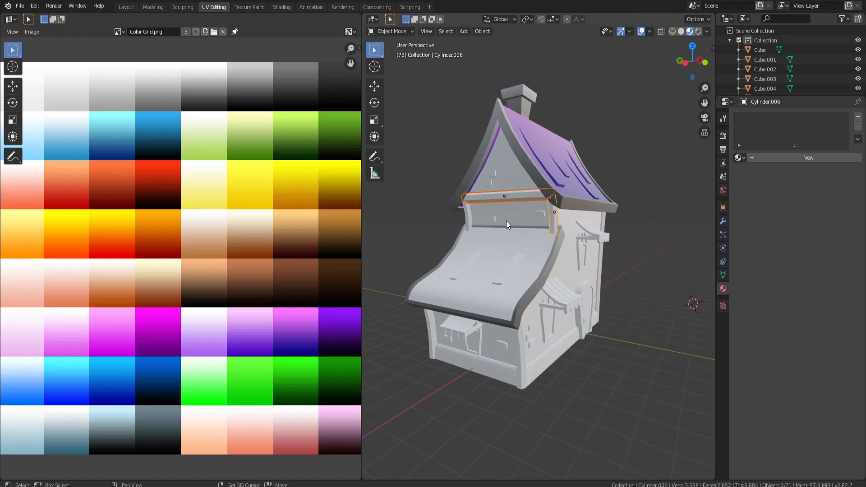
{"action": "left_click", "coordinate": [440, 349]}
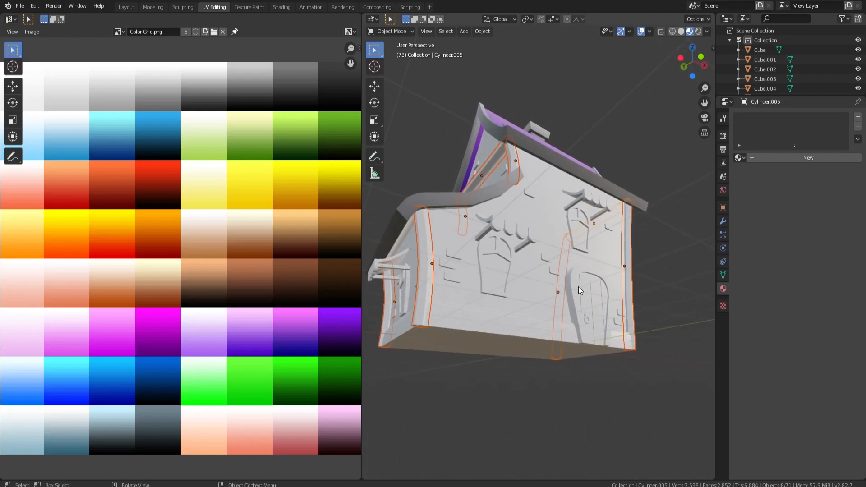
{"action": "left_click", "coordinate": [580, 287]}
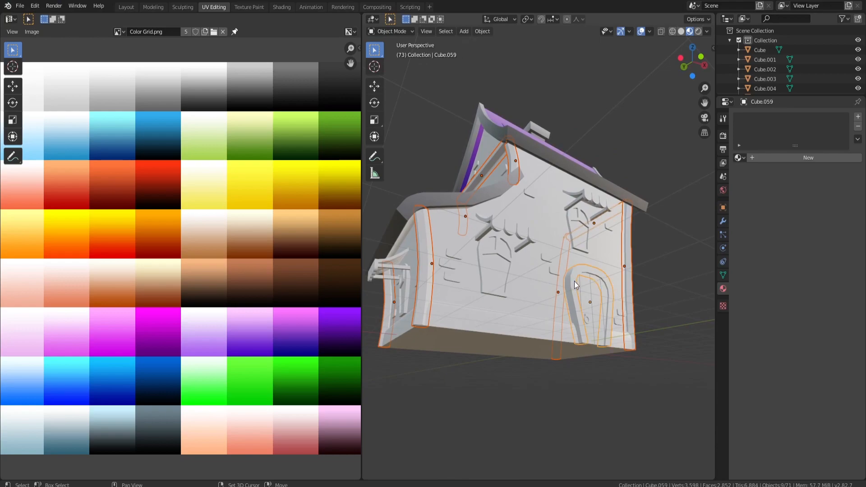
{"action": "mouse_move", "coordinate": [513, 262]}
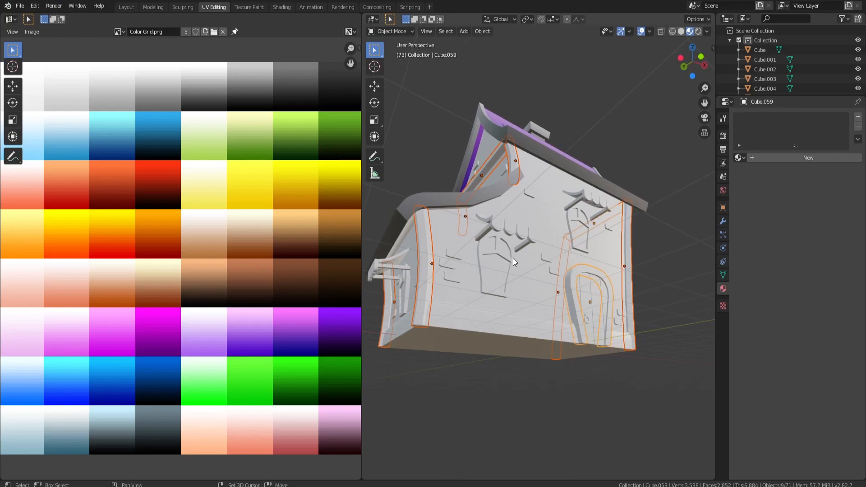
{"action": "left_click", "coordinate": [492, 263]}
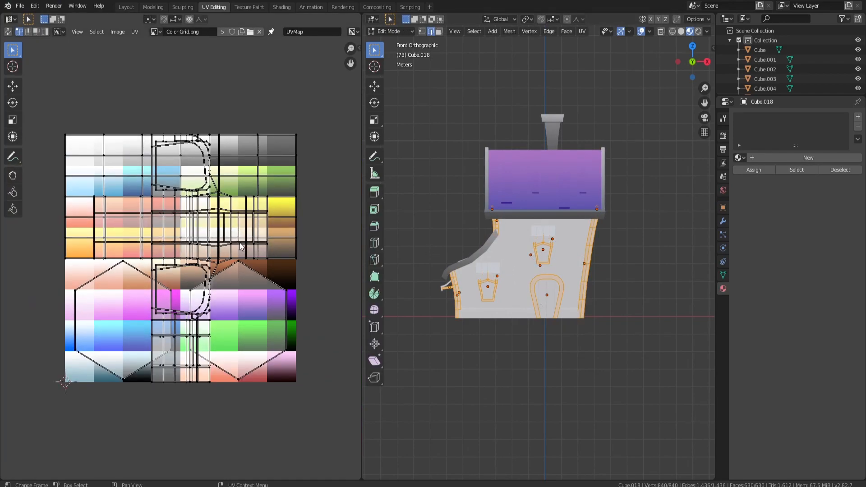
- Project the trim UVs from the front onto a brown cell and give them an image-texture material
{"action": "left_click", "coordinate": [581, 31]}
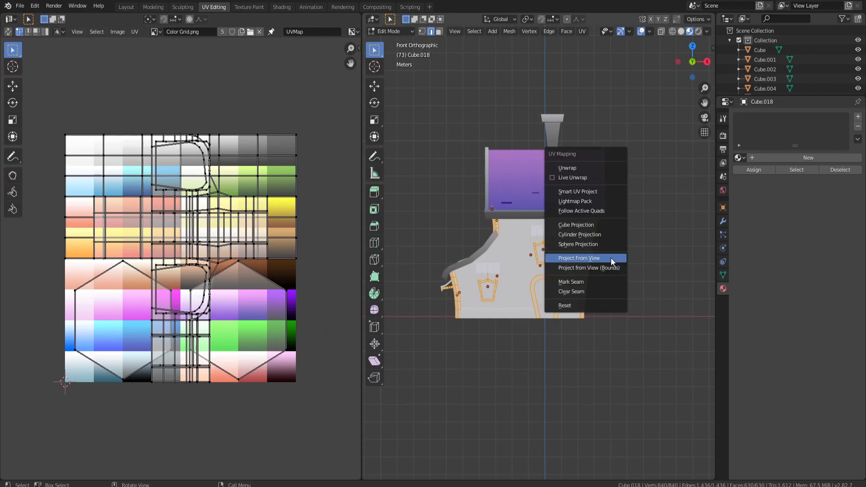
{"action": "left_click", "coordinate": [580, 258]}
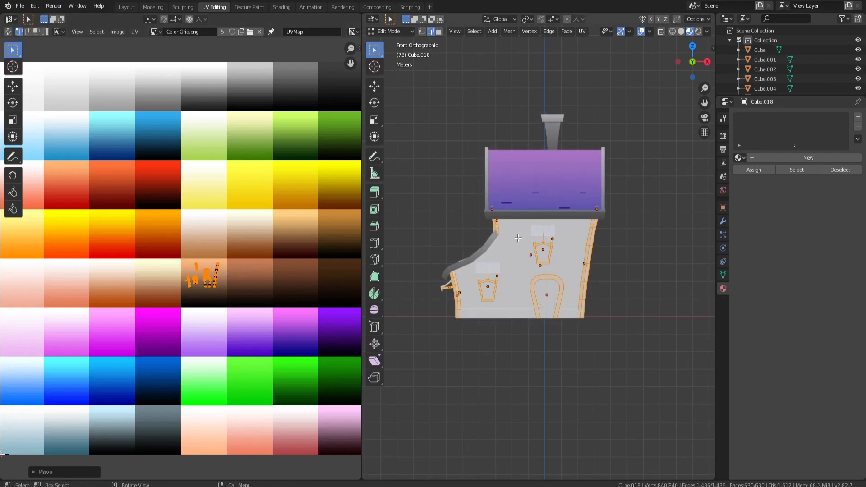
{"action": "left_click", "coordinate": [858, 268]}
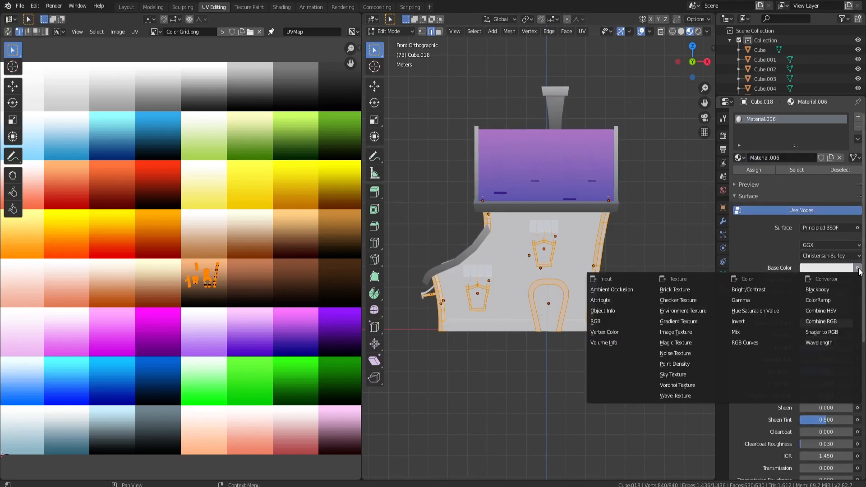
{"action": "left_click", "coordinate": [676, 332]}
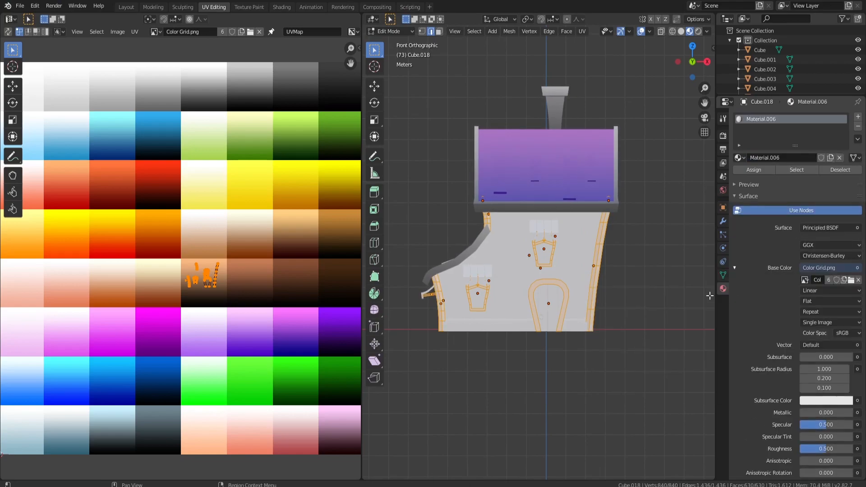
{"action": "key", "text": "Tab"}
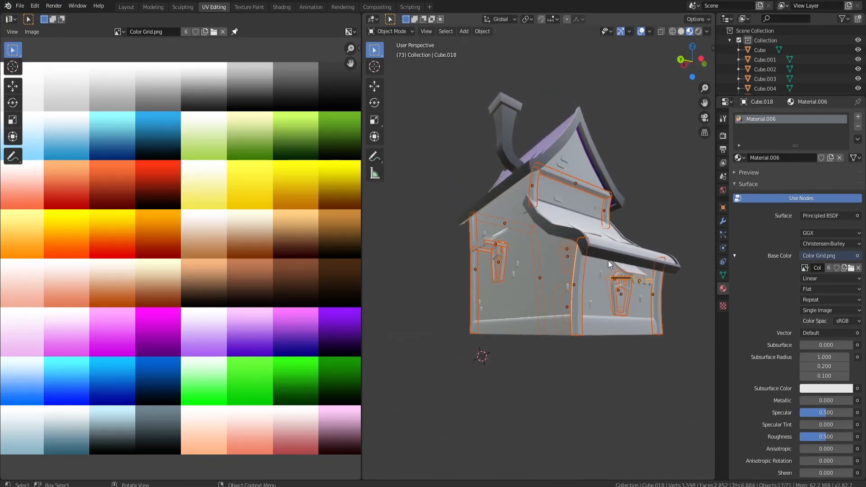
- Give each remaining trim piece a material with Base Color from Color Grid.png
{"action": "left_click", "coordinate": [575, 276]}
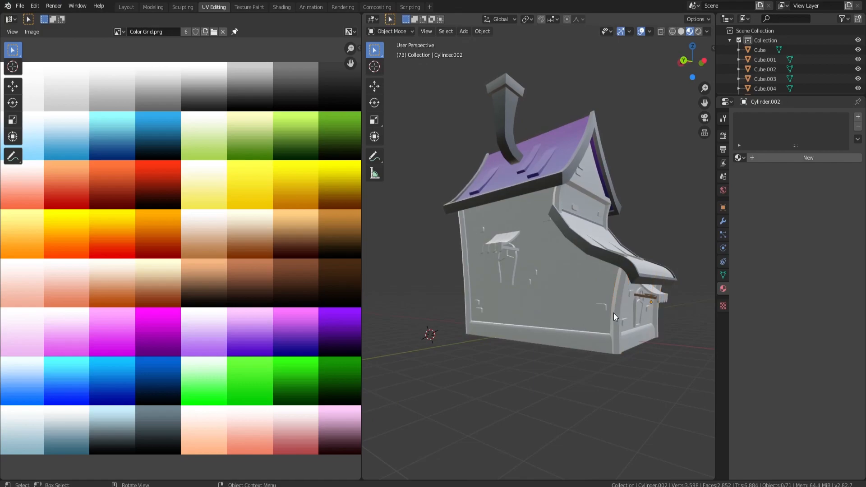
{"action": "left_click", "coordinate": [617, 316]}
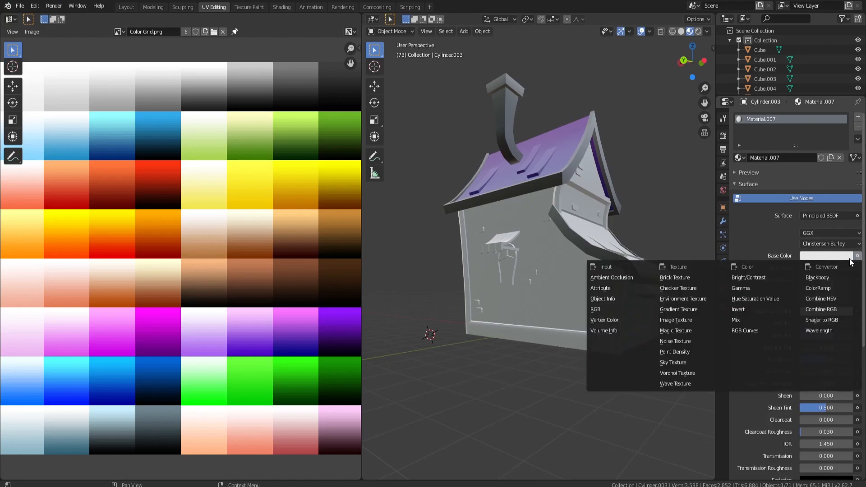
{"action": "mouse_move", "coordinate": [679, 308]}
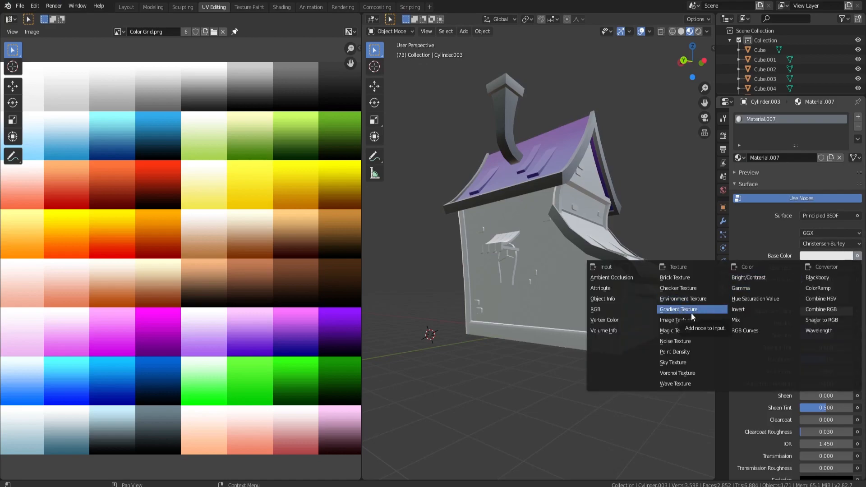
{"action": "left_click", "coordinate": [671, 319]}
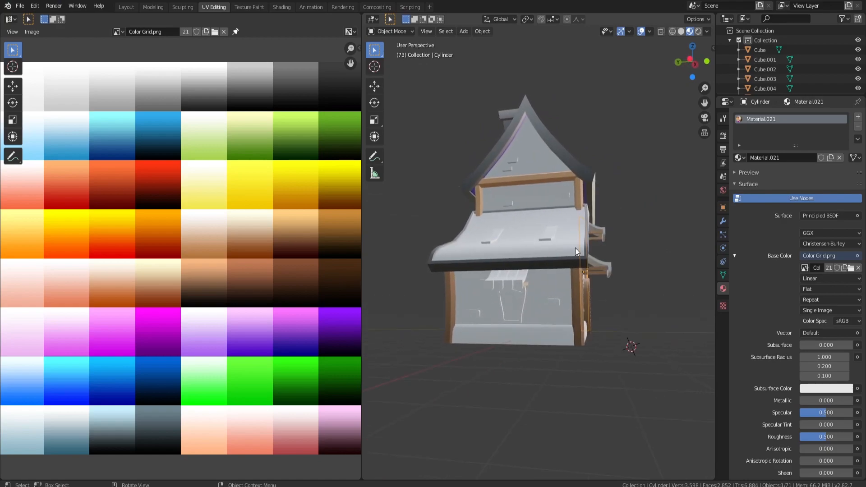
{"action": "left_click", "coordinate": [511, 300]}
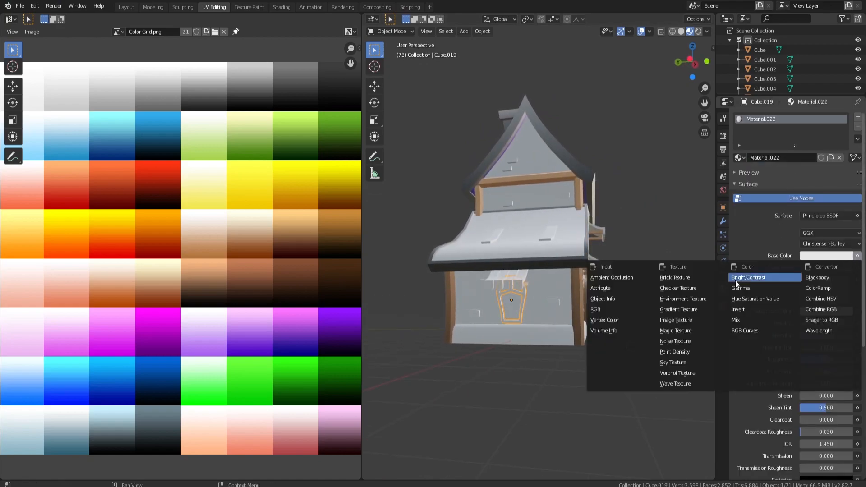
{"action": "left_click", "coordinate": [675, 320]}
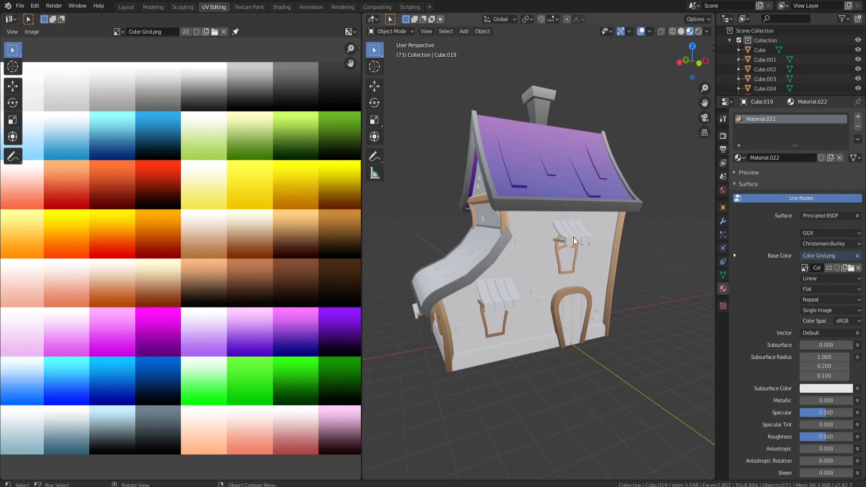
{"action": "mouse_move", "coordinate": [576, 266]}
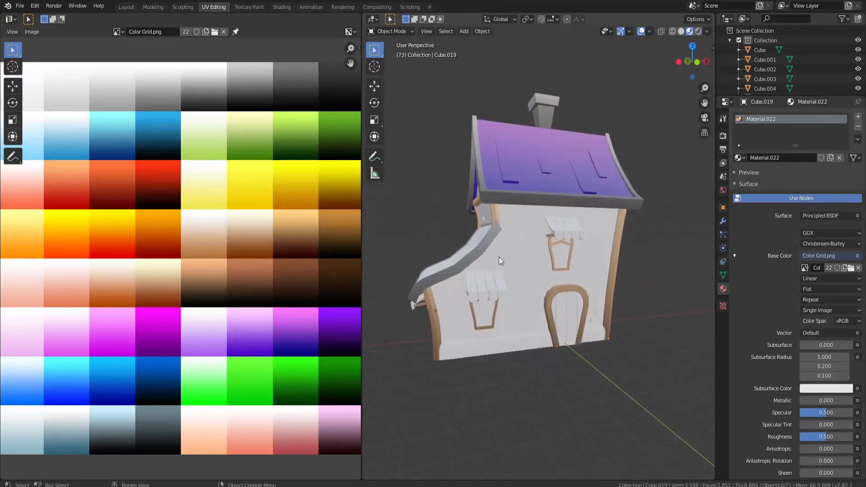
- Give the walls a dark blue-gray color-grid material alongside pink awnings and brown door
{"action": "left_click", "coordinate": [126, 6]}
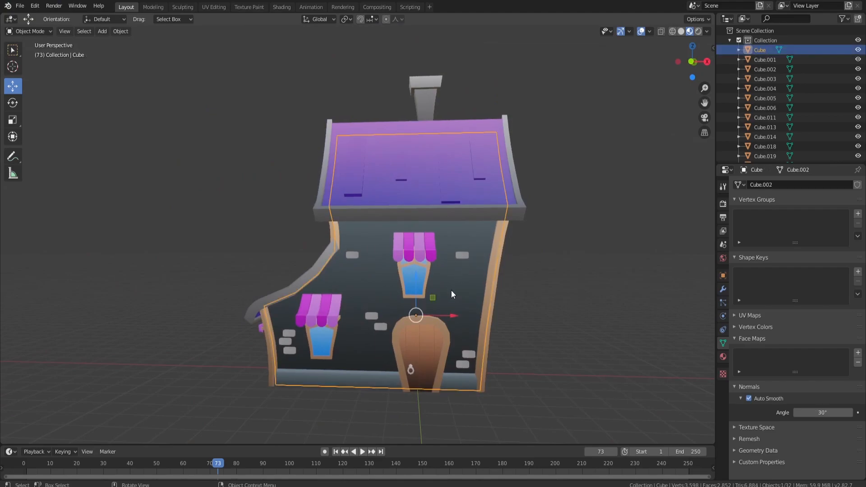
{"action": "mouse_move", "coordinate": [442, 299]}
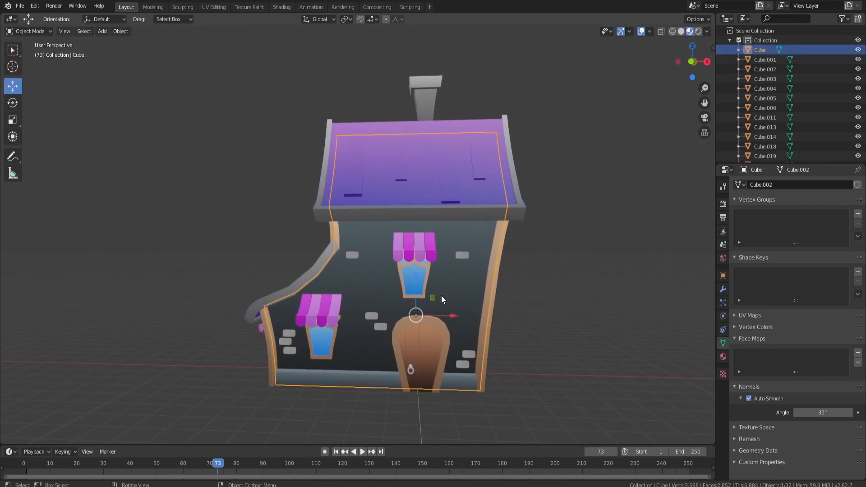
{"action": "left_click", "coordinate": [213, 6]}
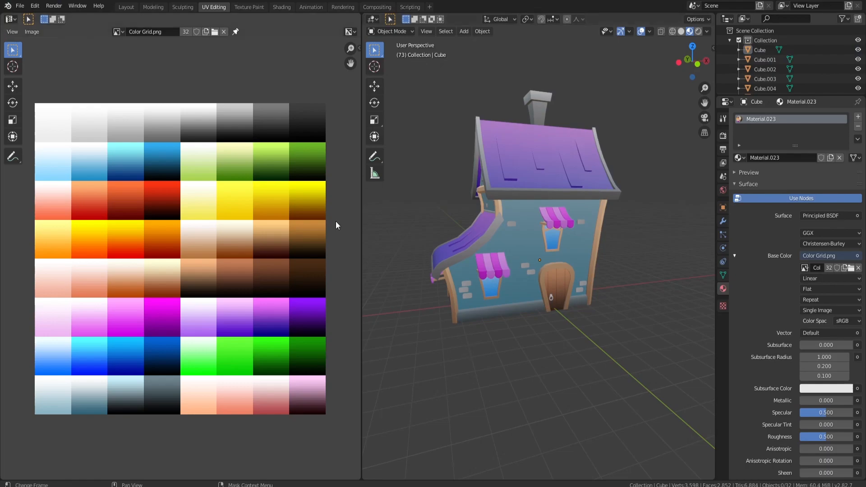
- Return to the Layout workspace and orbit the finished textured house from the front
{"action": "left_click", "coordinate": [125, 6]}
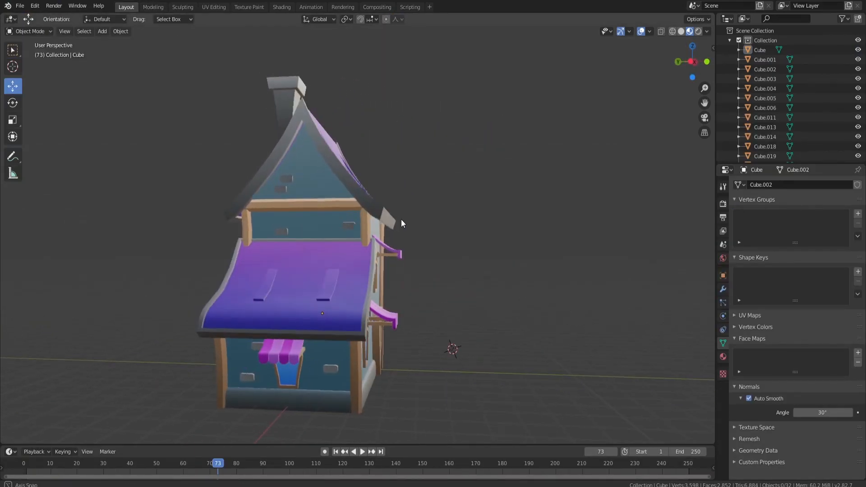
{"action": "left_click_drag", "start_coordinate": [387, 221], "coordinate": [331, 210]}
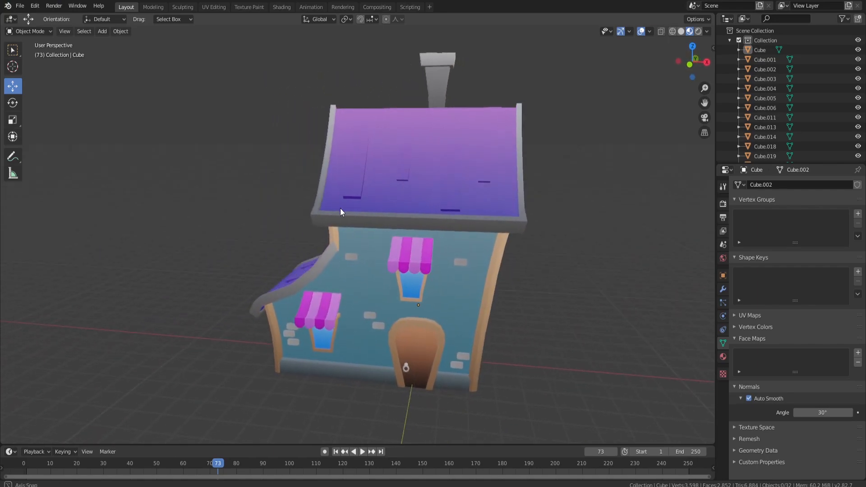